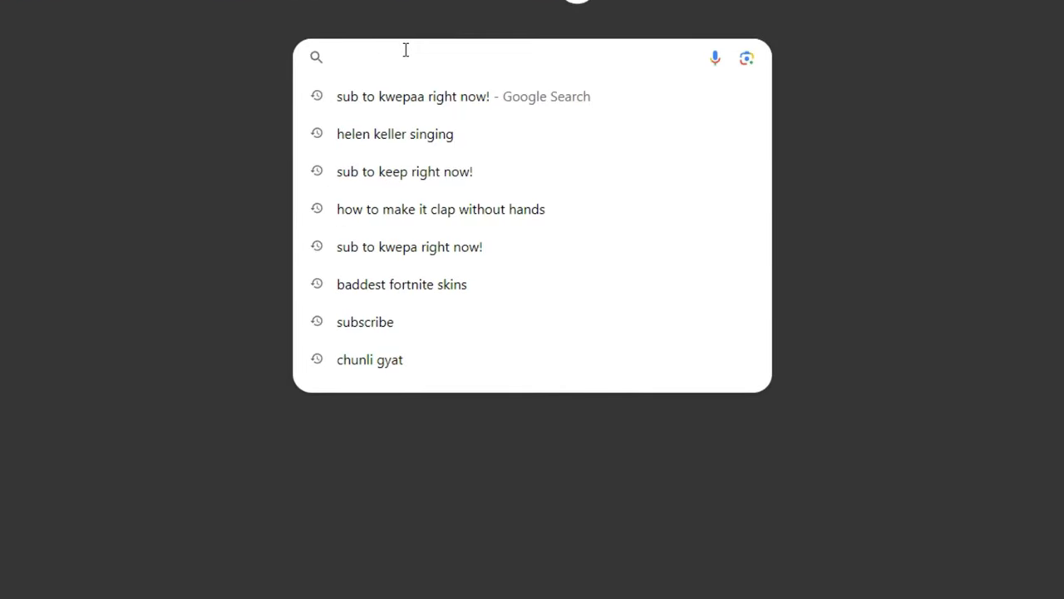
Step: Search Google for 'nvidea prof' and download nvidiaProfileInspector.zip from the GitHub releases
type("nvidea prof")
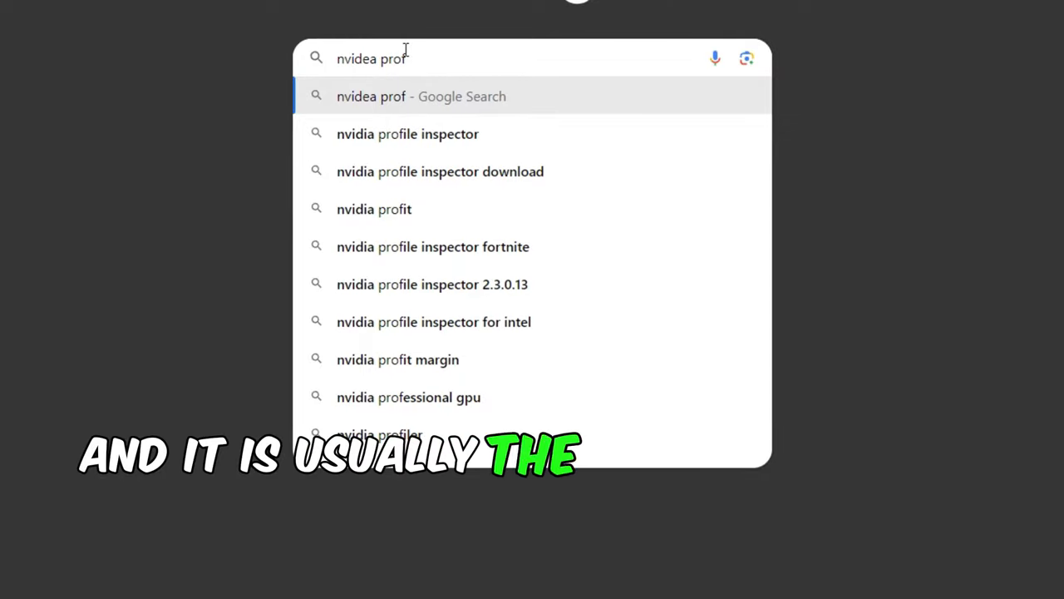
left_click(407, 134)
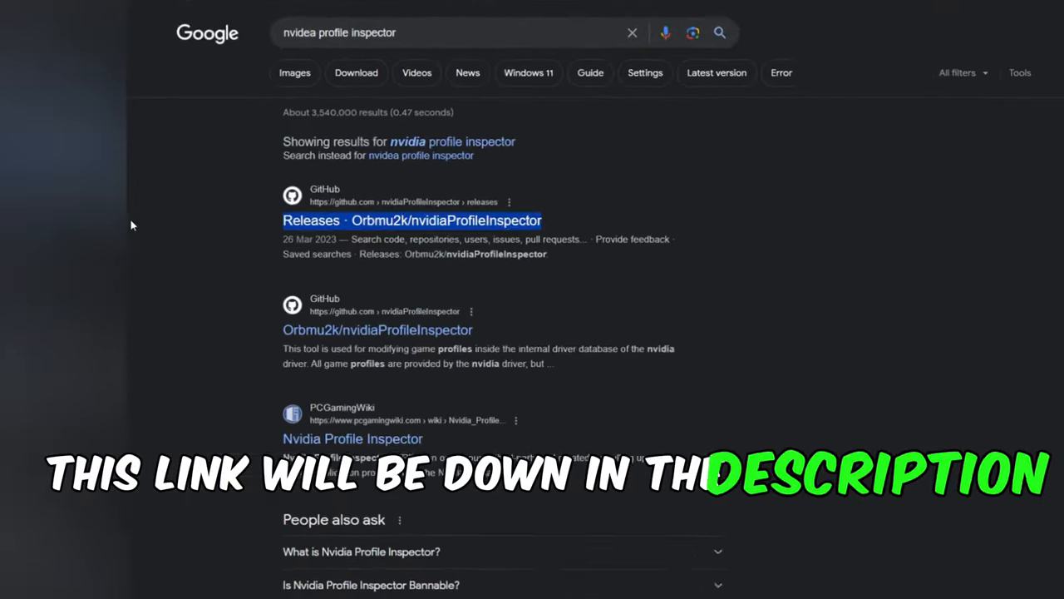
scroll("down", 3)
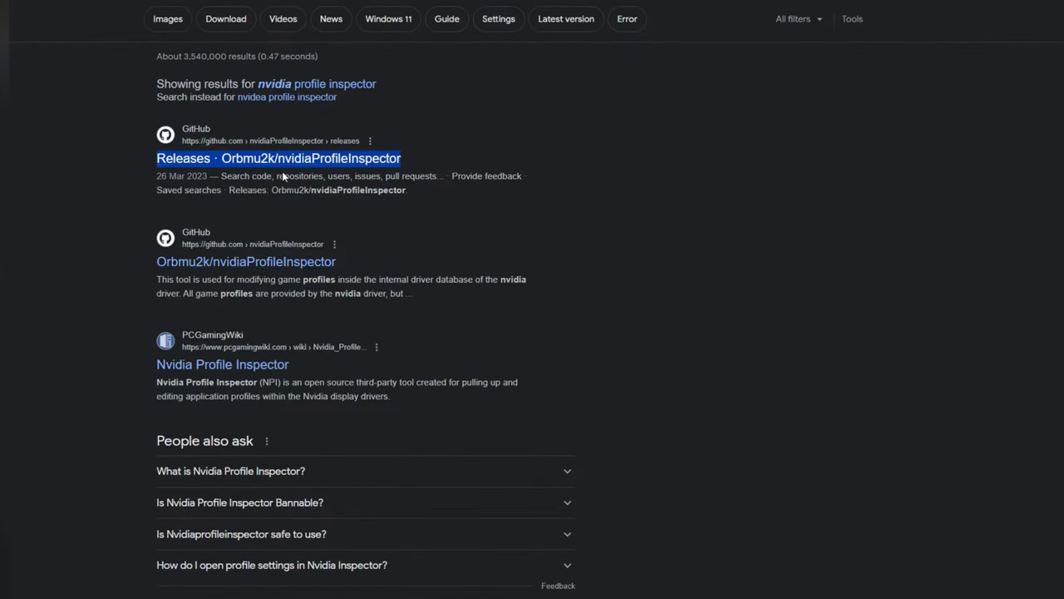
left_click(278, 158)
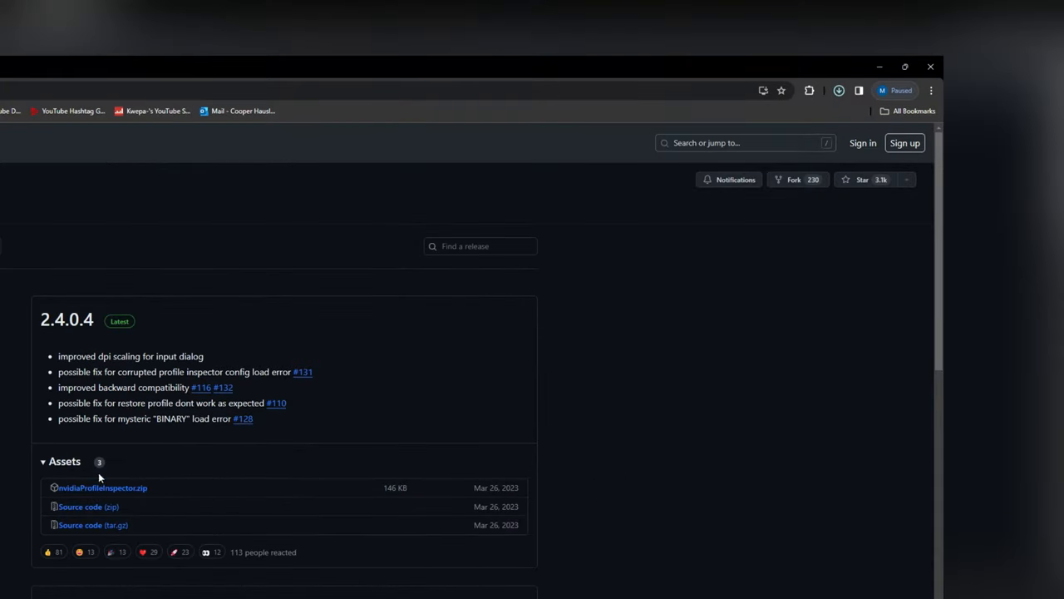
left_click(840, 91)
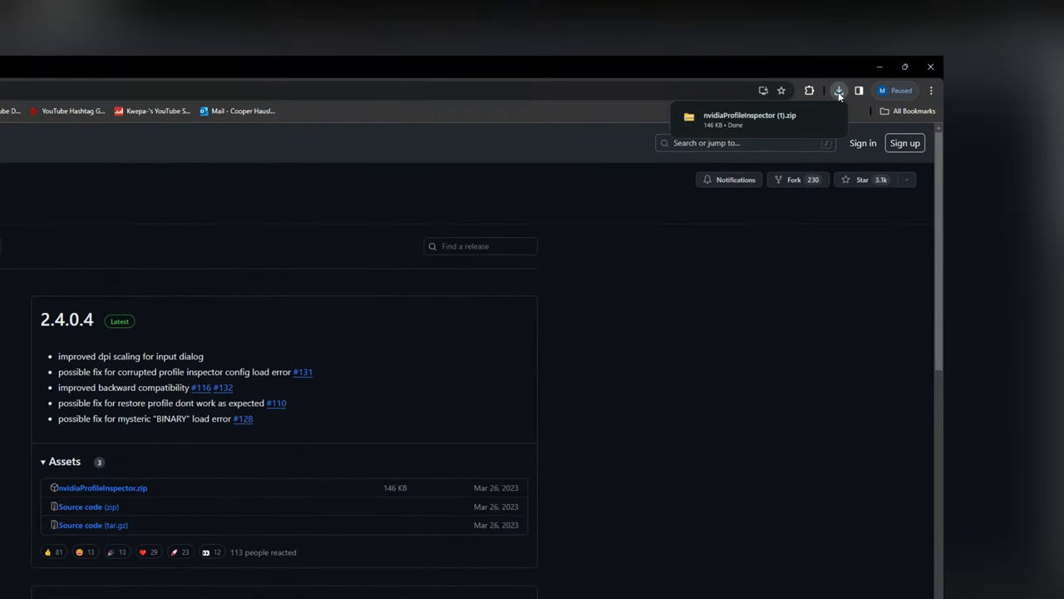
left_click(841, 90)
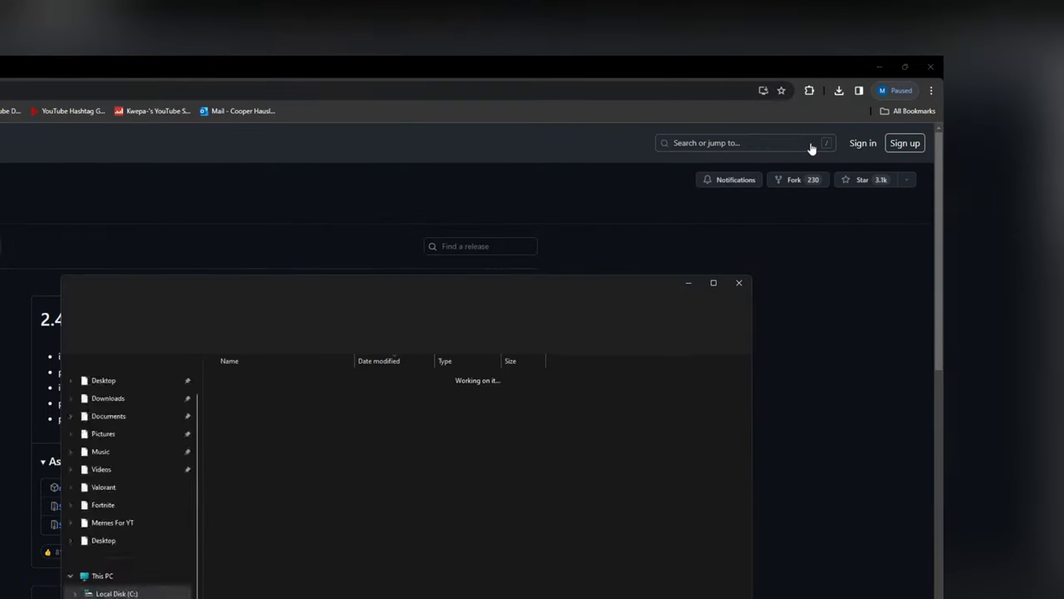
Step: Extract nvidiaProfileInspector.zip to its suggested folder and run nvidiaProfileInspector.exe
right_click(316, 193)
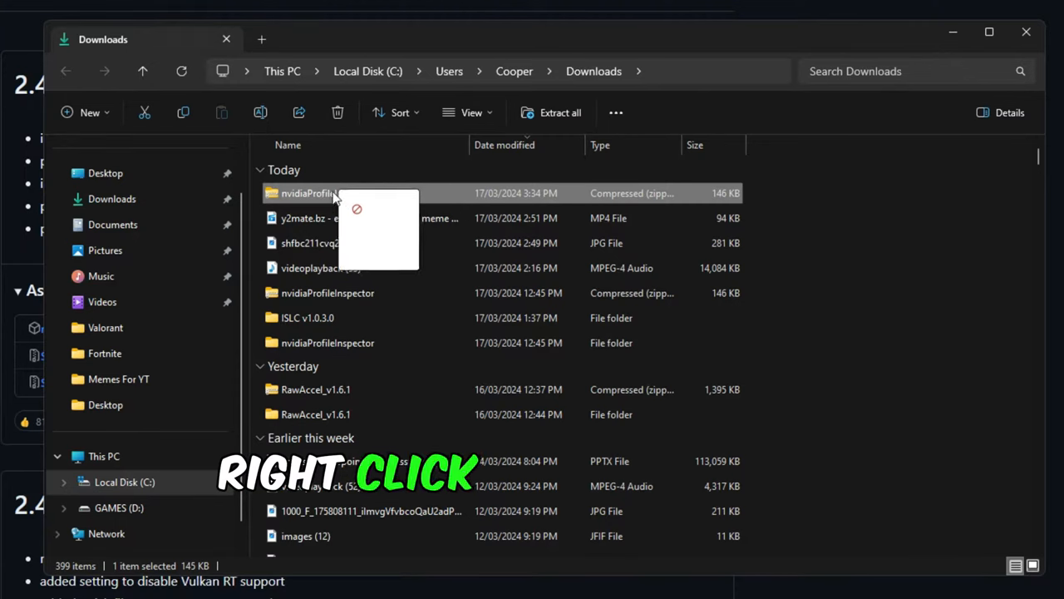
right_click(332, 193)
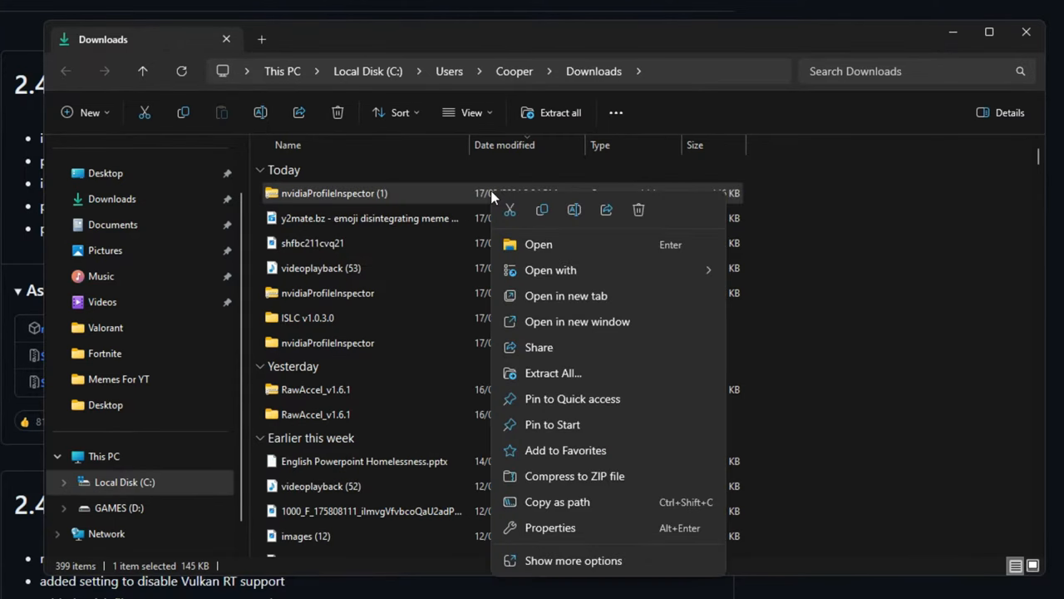
mouse_move(568, 373)
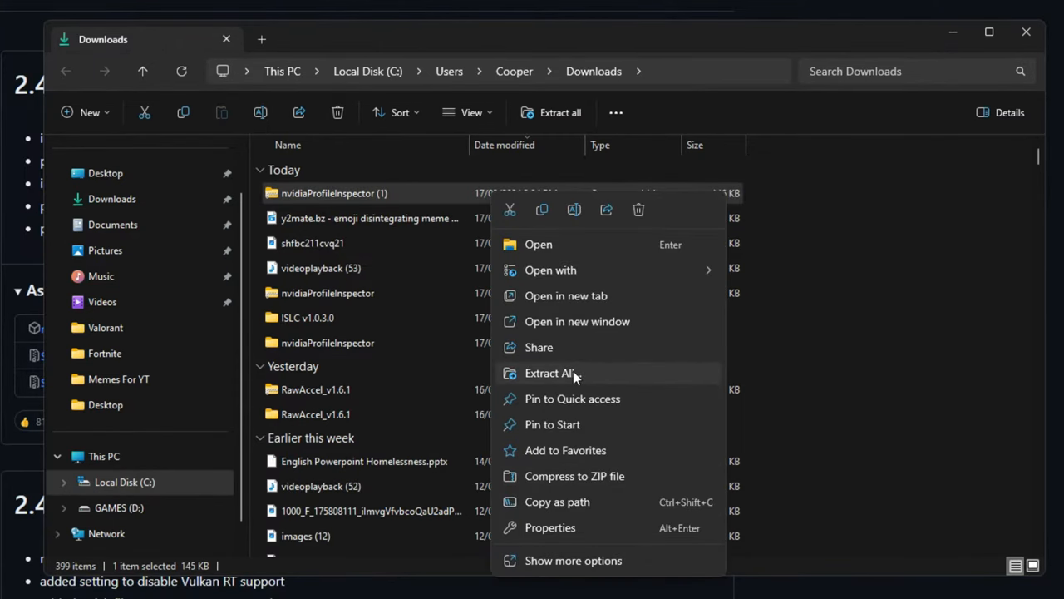
left_click(547, 372)
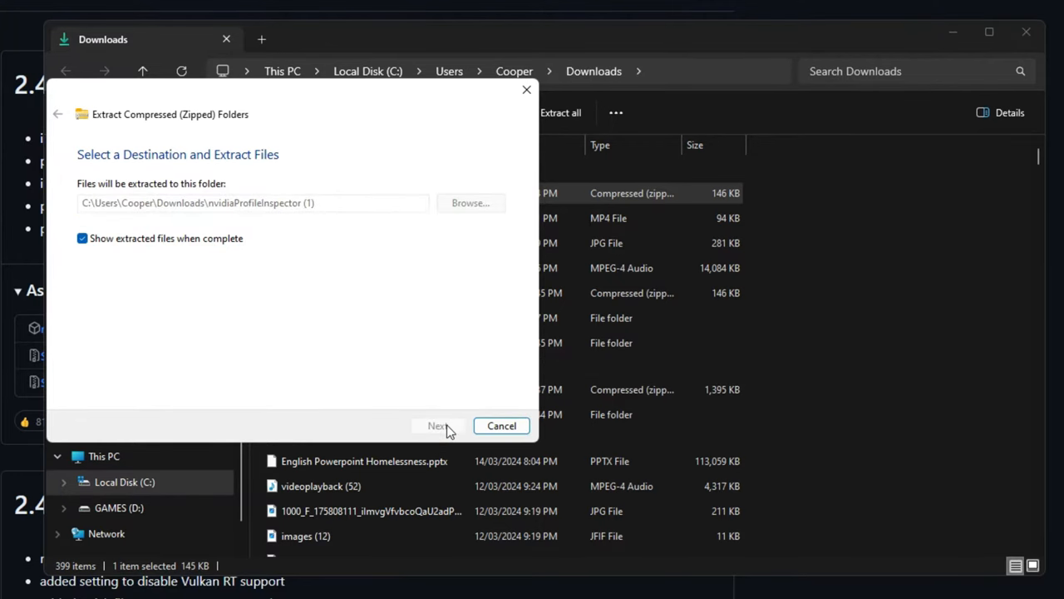
left_click(437, 426)
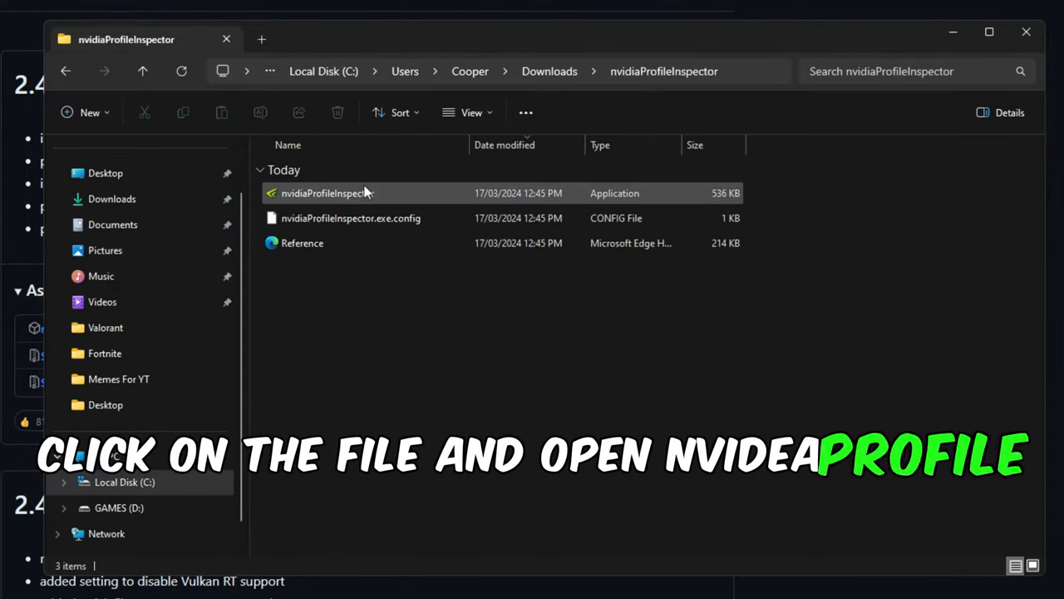
double_click(323, 193)
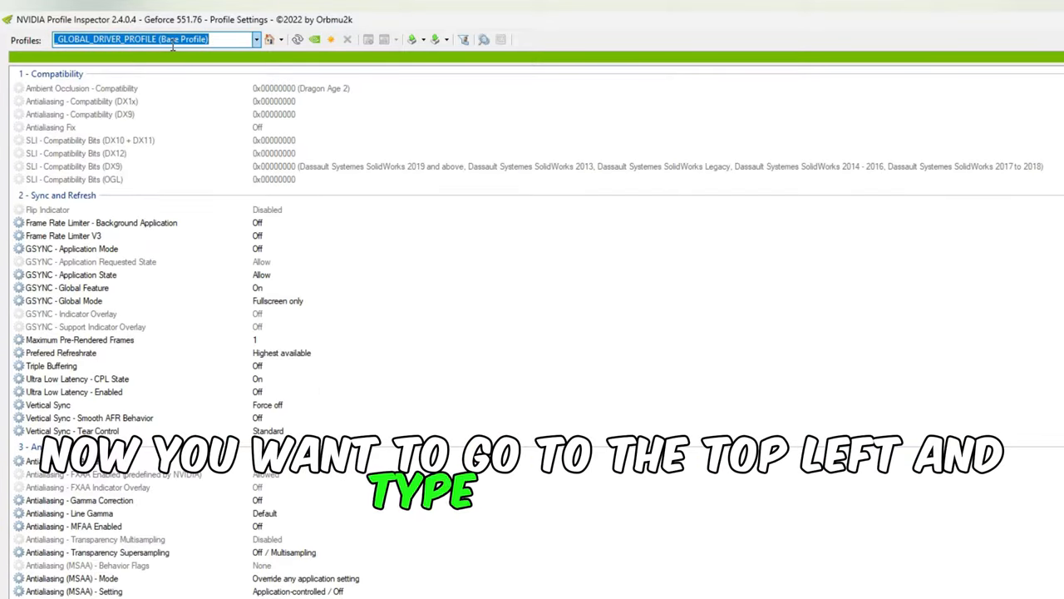
Step: Search 'Fortn' in the Profiles box and load the Fortnite profile
type("Fortn")
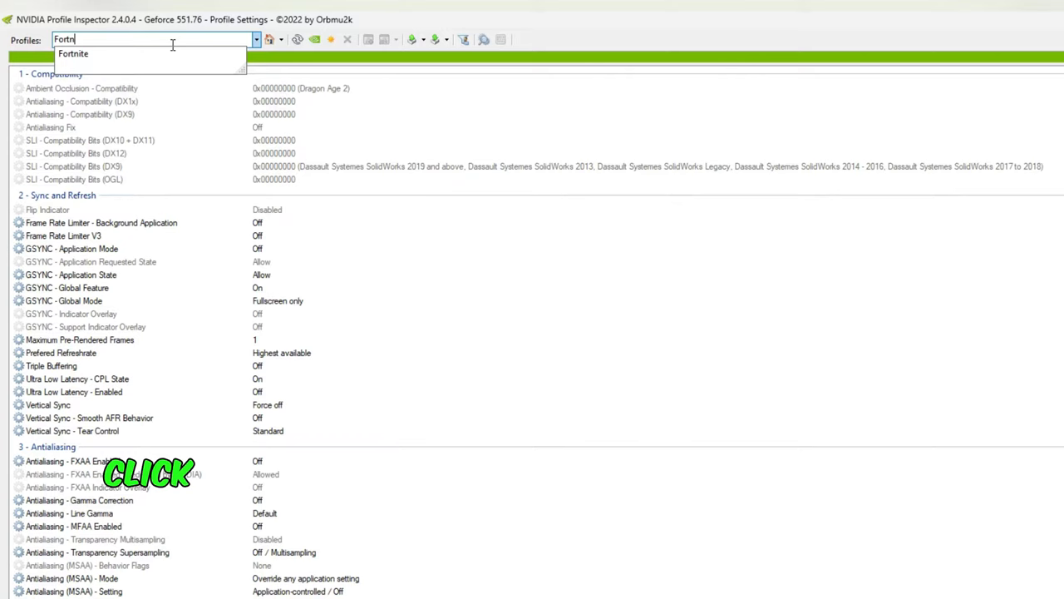
left_click(68, 54)
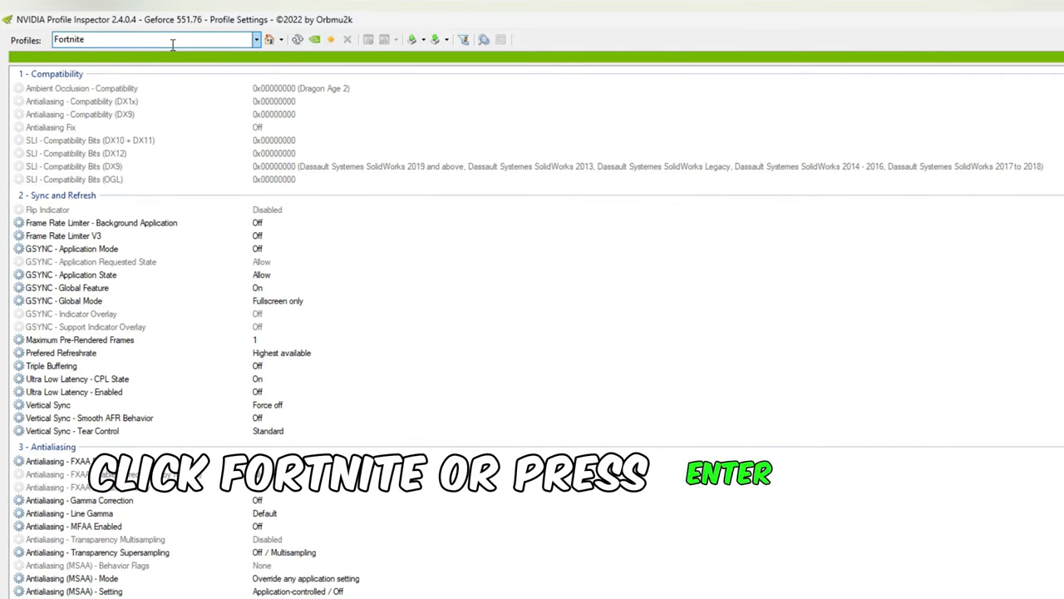
left_click(129, 41)
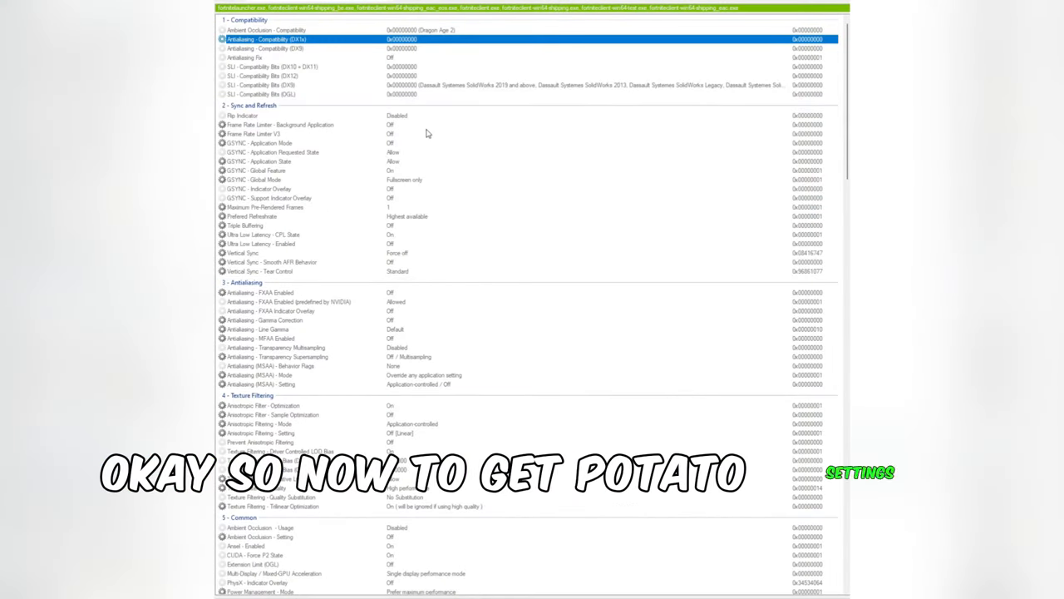
Step: Set Antialiasing - Transparency Supersampling to 0x00000008 AA_MODE_REPLAY_MODE_ALL
scroll("down", 3)
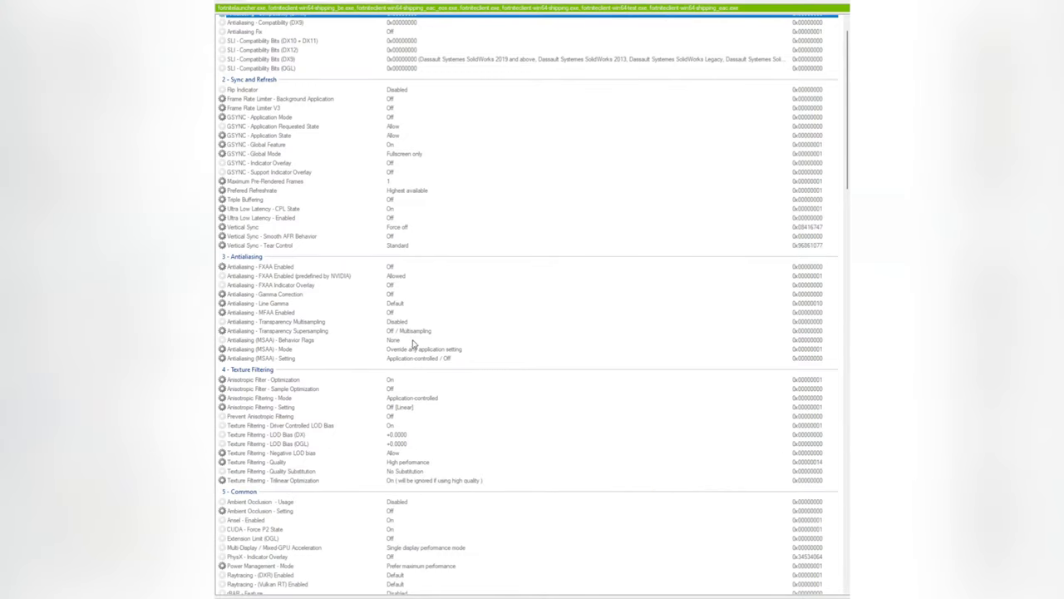
left_click(277, 331)
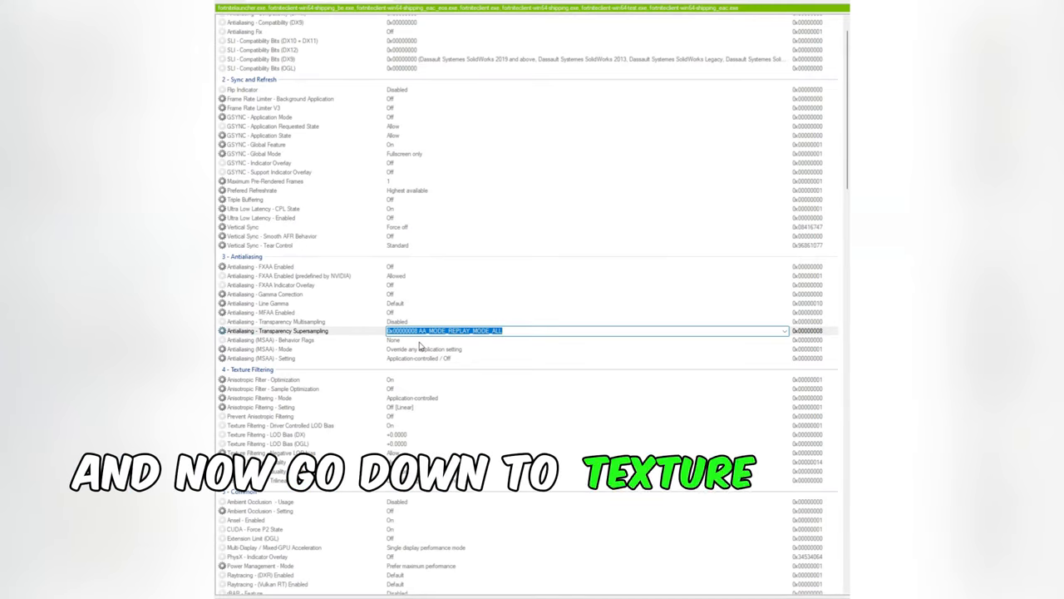
Step: Turn off Anisotropic Filter Optimization and Driver Controlled LOD Bias, then select LOD Bias (DX)
scroll("down", 3)
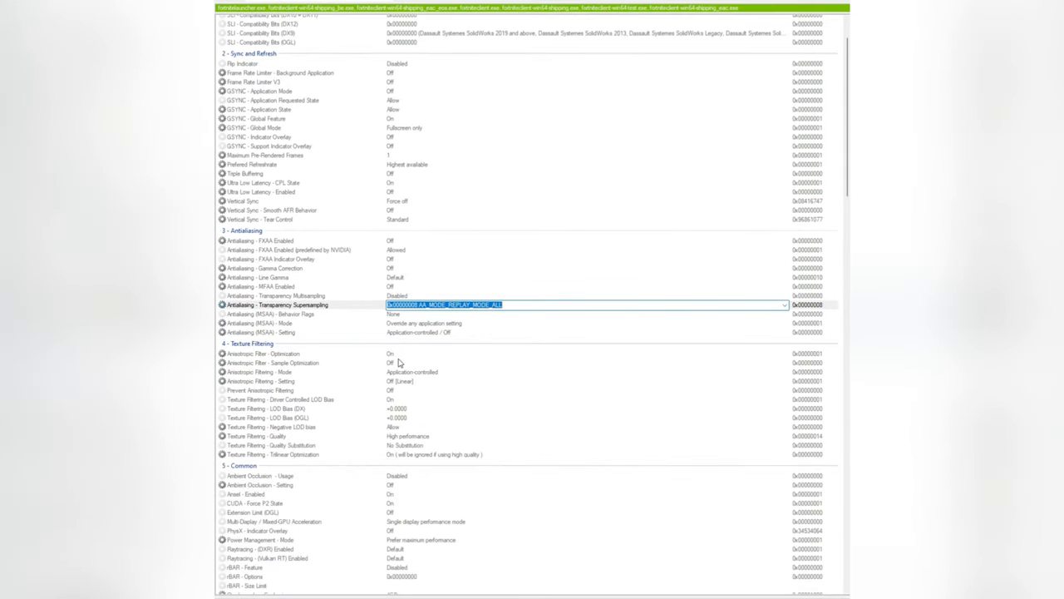
left_click(283, 363)
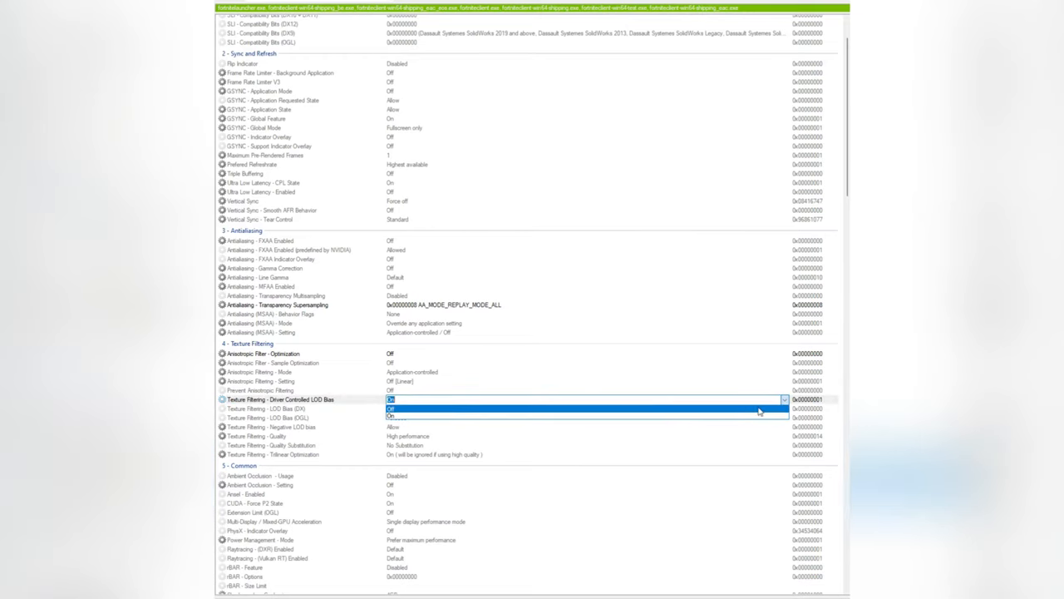
left_click(395, 418)
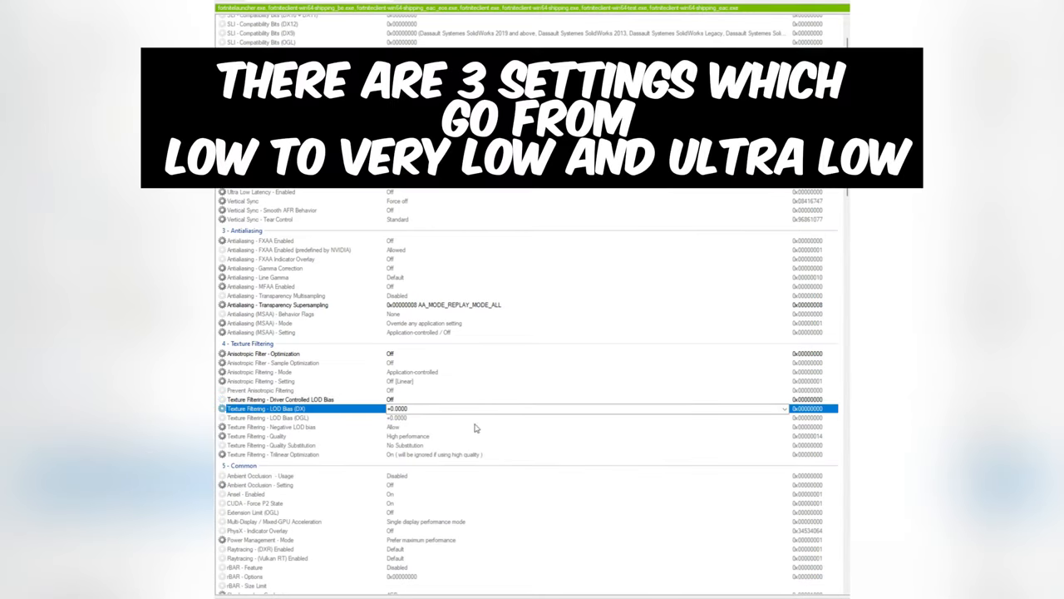
left_click(782, 405)
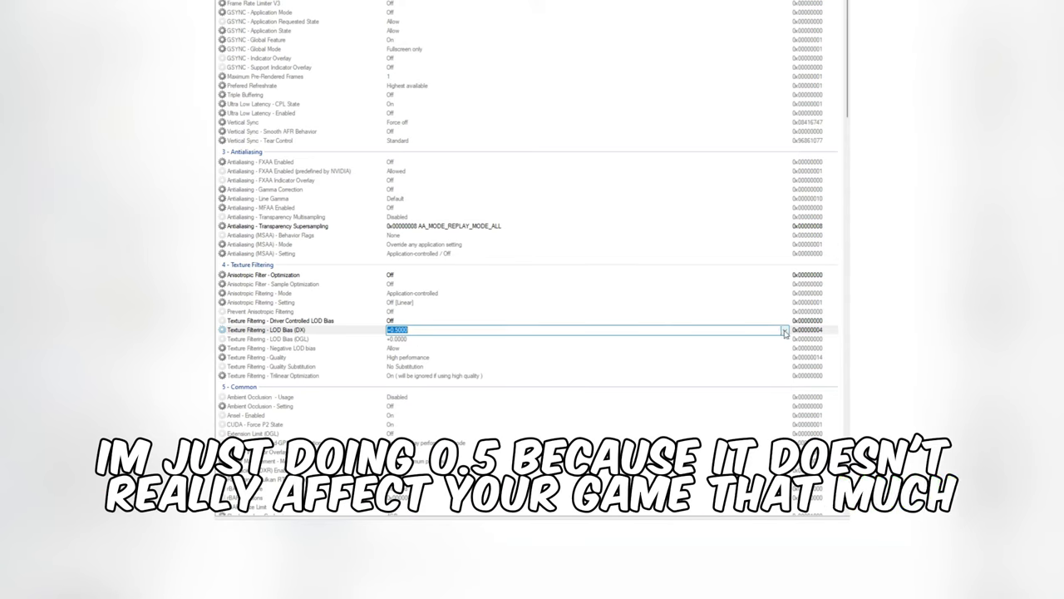
Step: Commit +0.5 for LOD Bias (DX) and (OGL), and choose High quality texture filtering
left_click(781, 329)
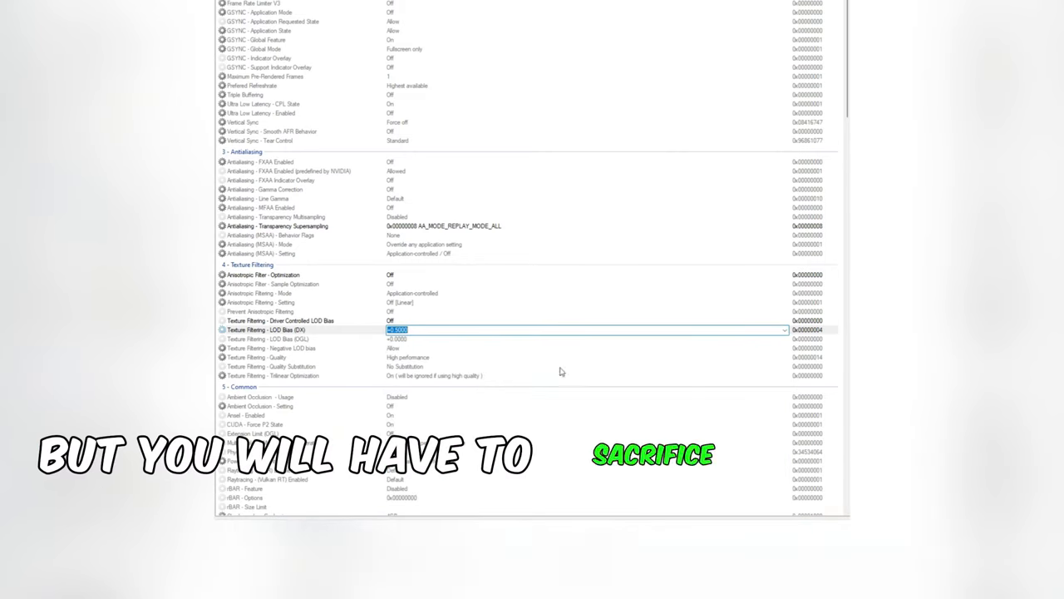
left_click(783, 344)
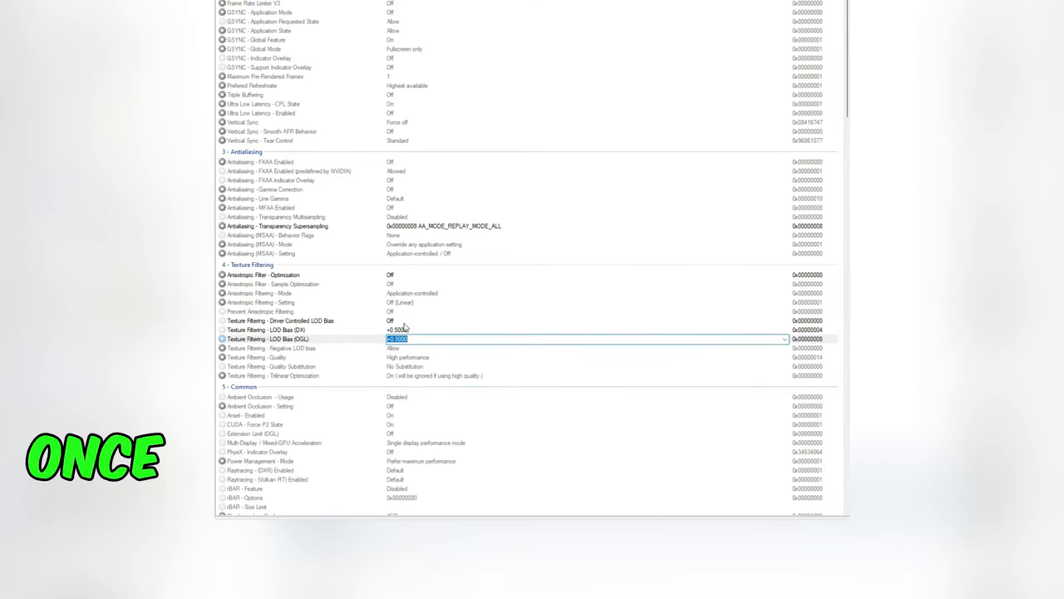
mouse_move(454, 329)
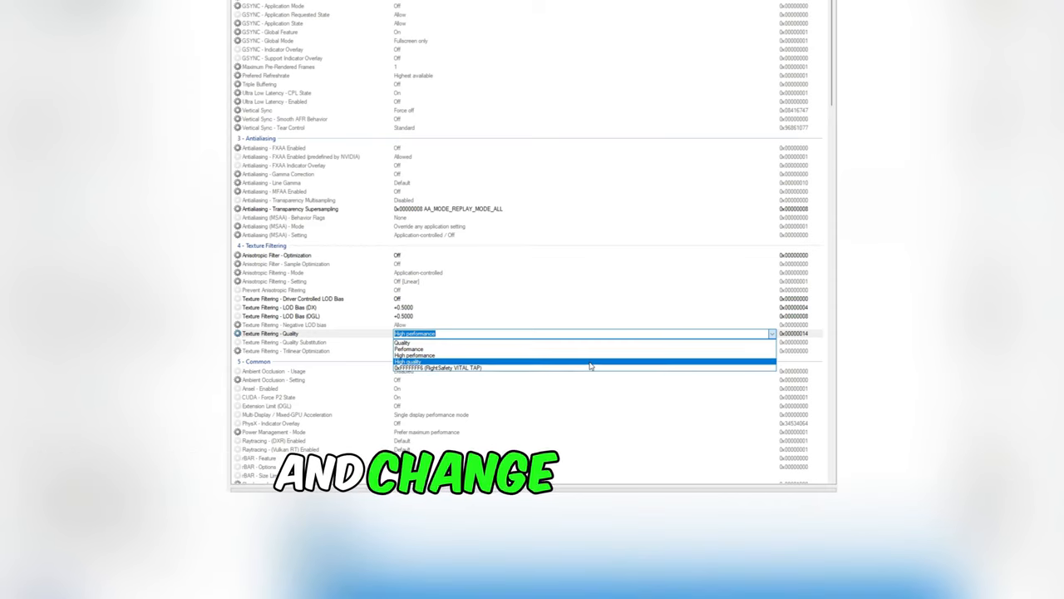
left_click(408, 360)
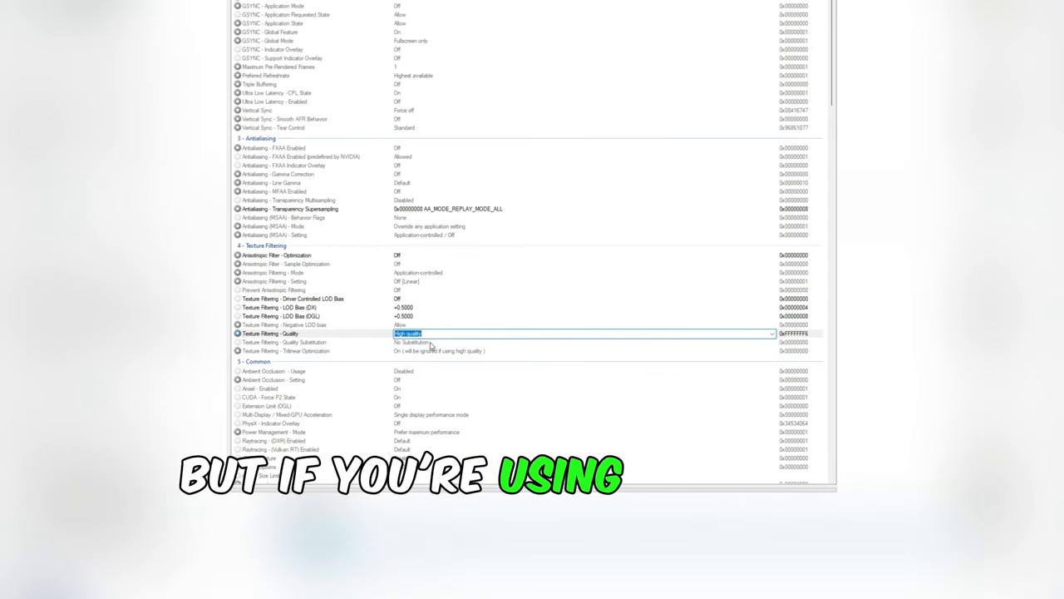